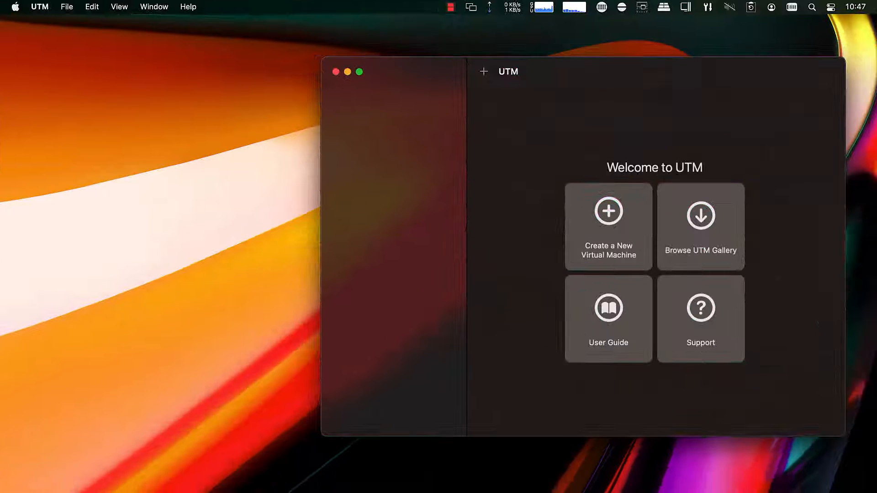
- Create an emulated Linux VM that boots from the xubuntu-22.04.1-desktop-amd64.iso image
click(608, 226)
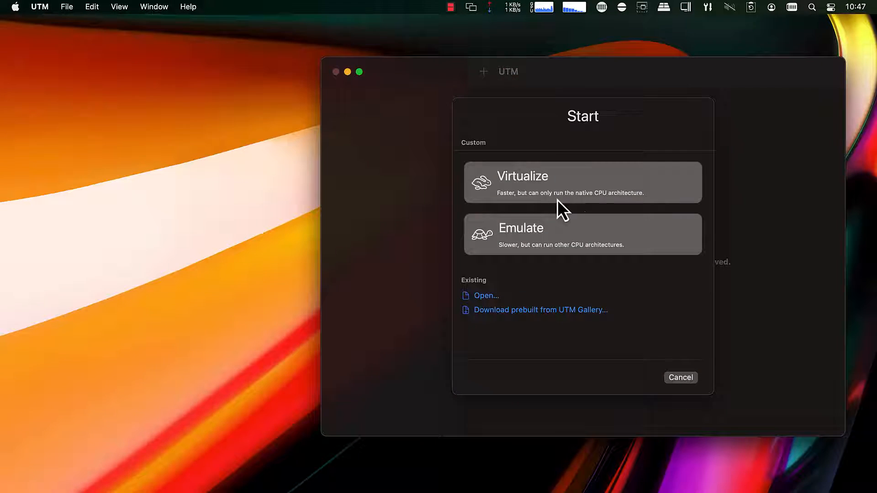
mouse_move(528, 263)
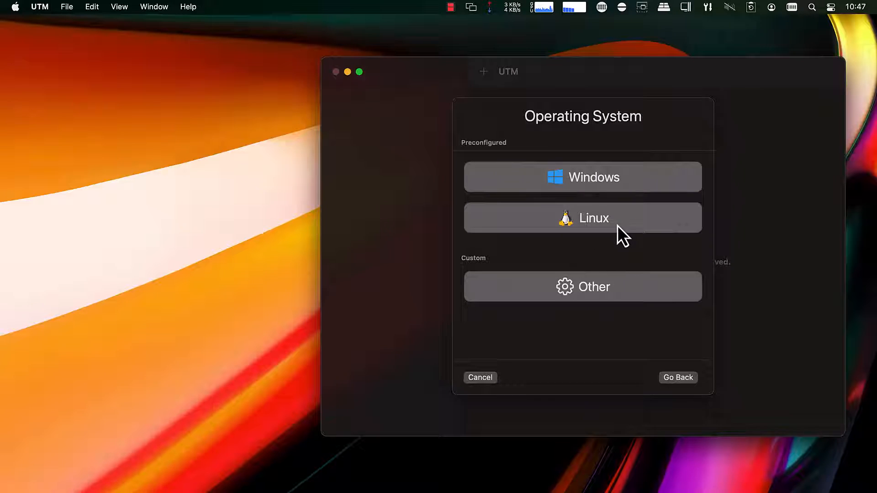
click(583, 217)
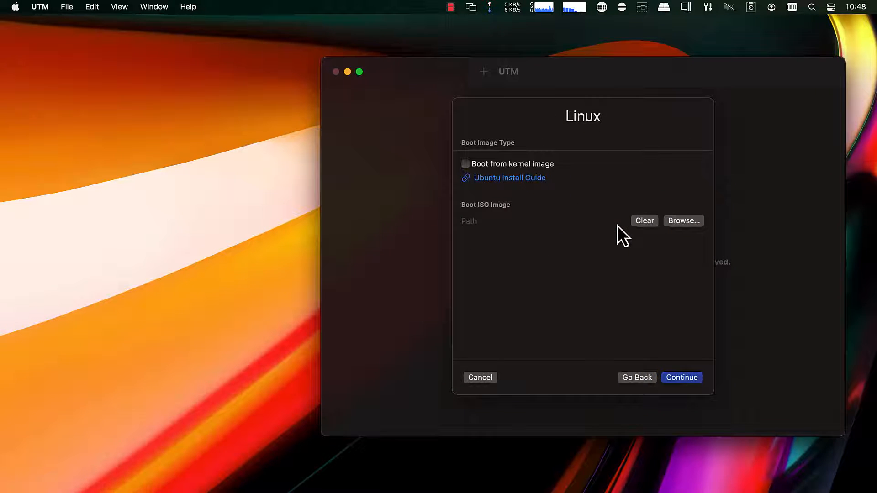
mouse_move(683, 220)
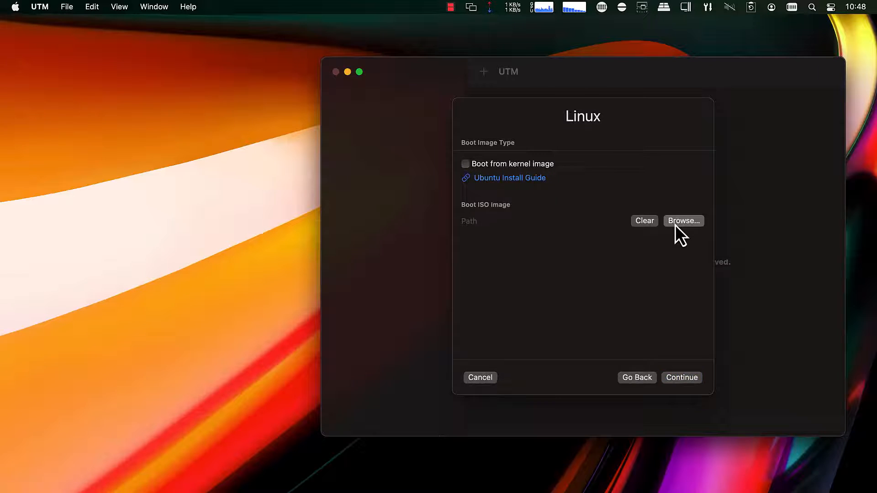
click(683, 220)
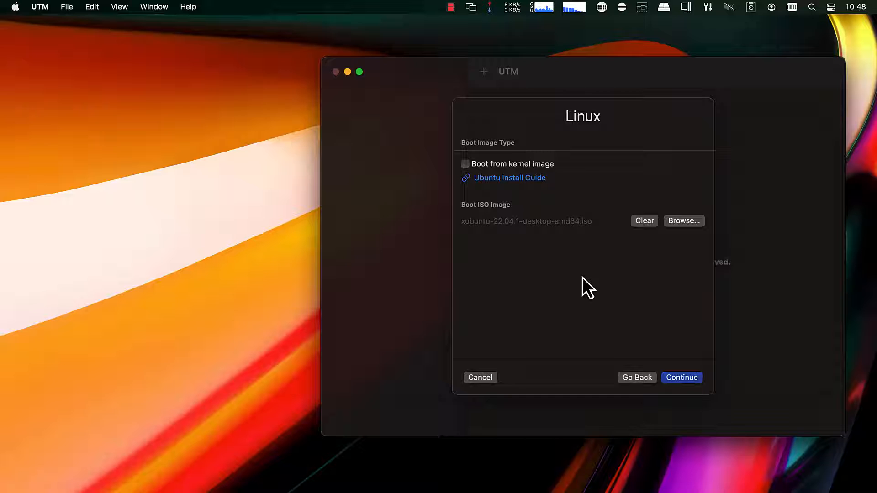
mouse_move(681, 378)
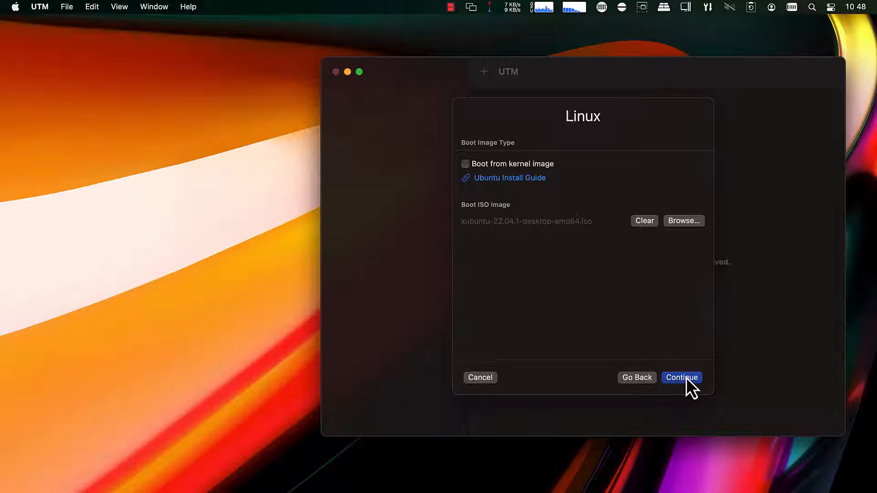
- Set the VM hardware to 4 CPU cores with hardware OpenGL acceleration enabled
click(681, 377)
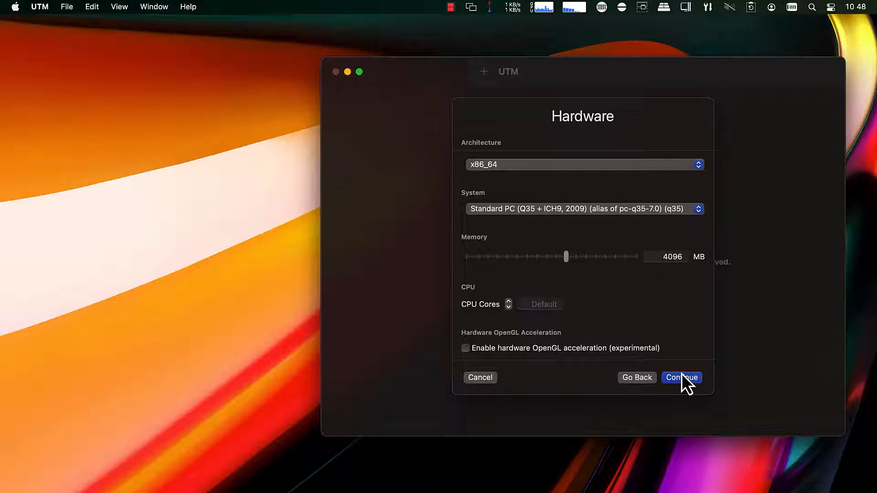
mouse_move(543, 317)
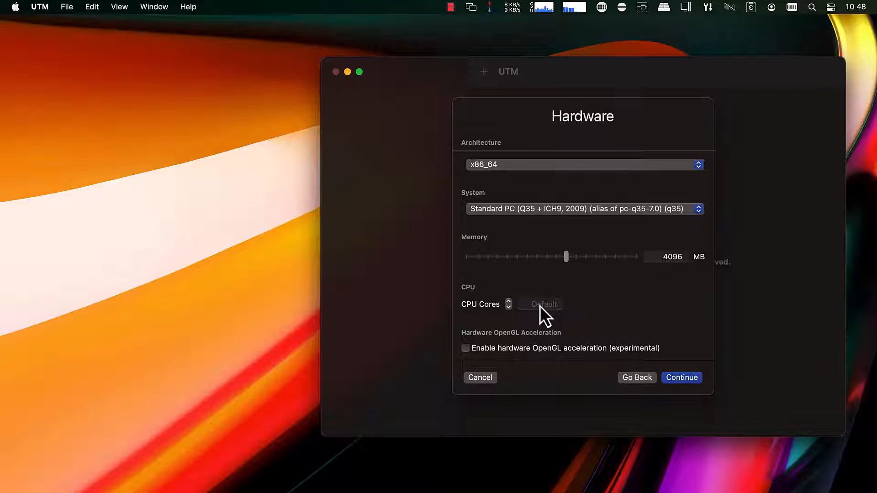
click(539, 304)
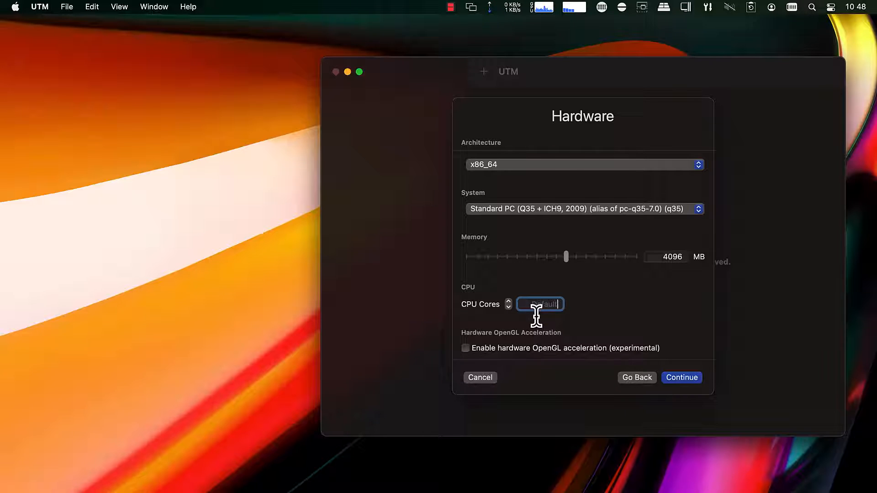
text(4)
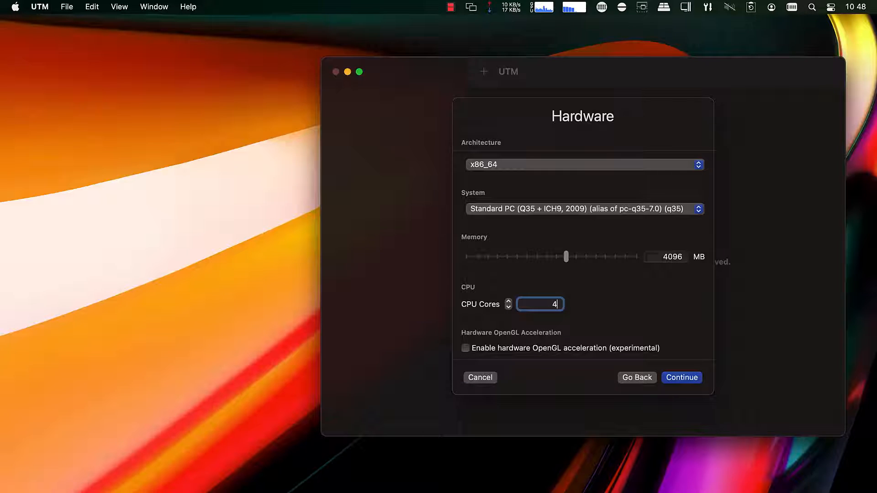
click(465, 348)
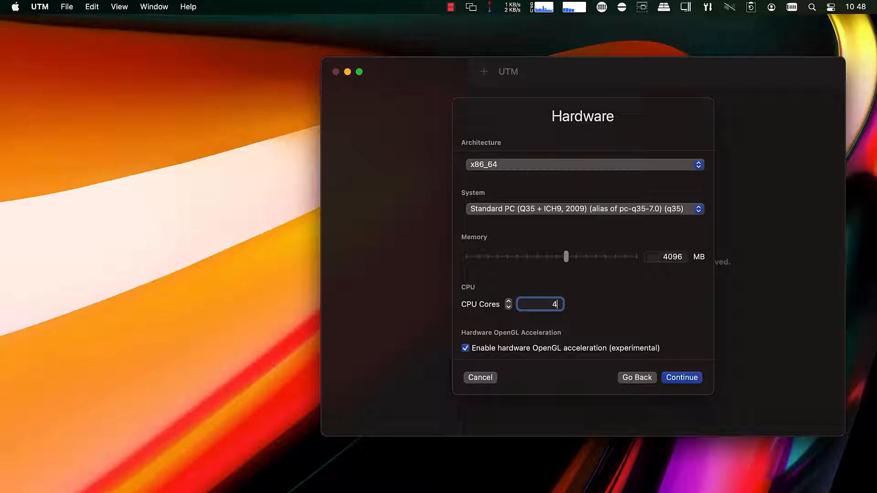
click(680, 377)
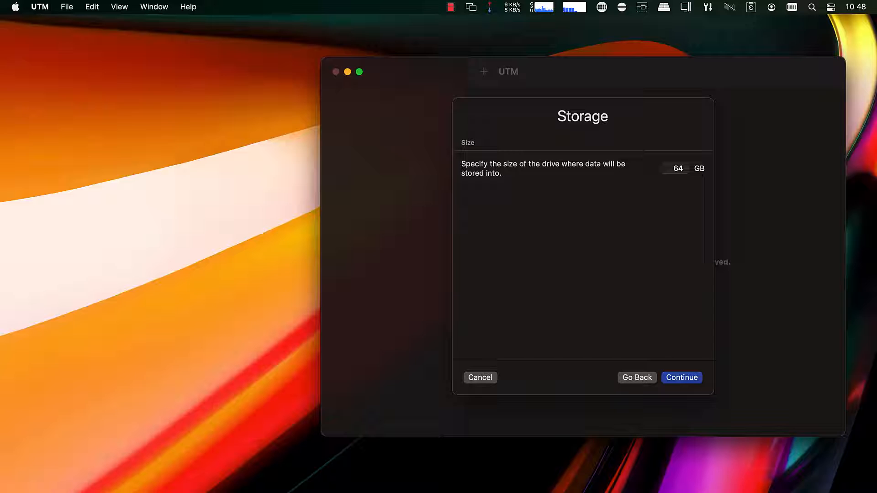
- Keep the 64 GB drive, share the Shared folder, and save the VM as Xubuntu
click(681, 377)
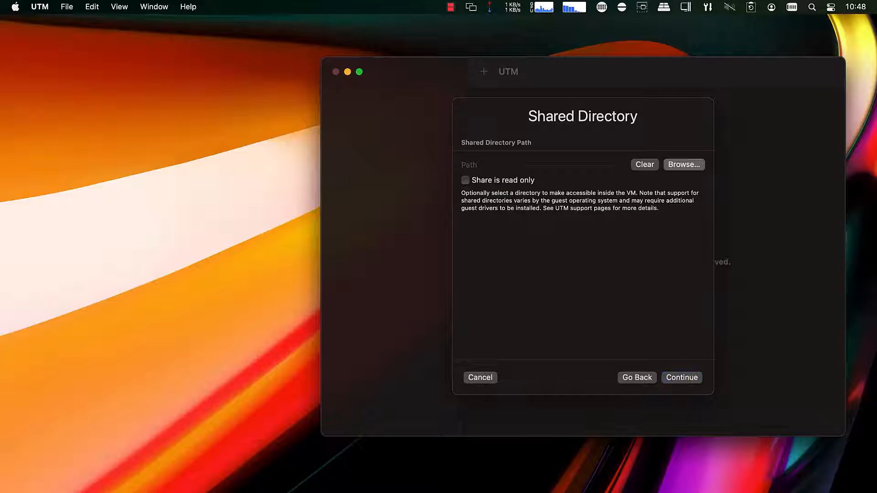
click(683, 164)
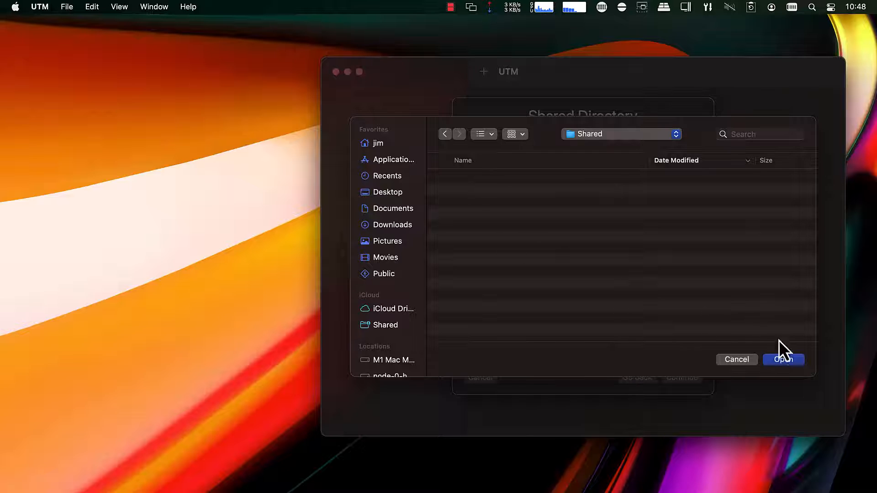
click(782, 359)
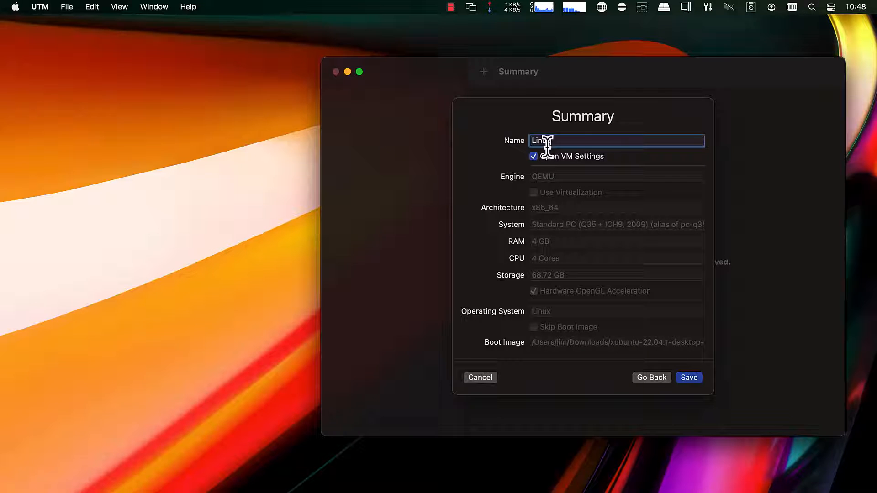
text(Xubuntu)
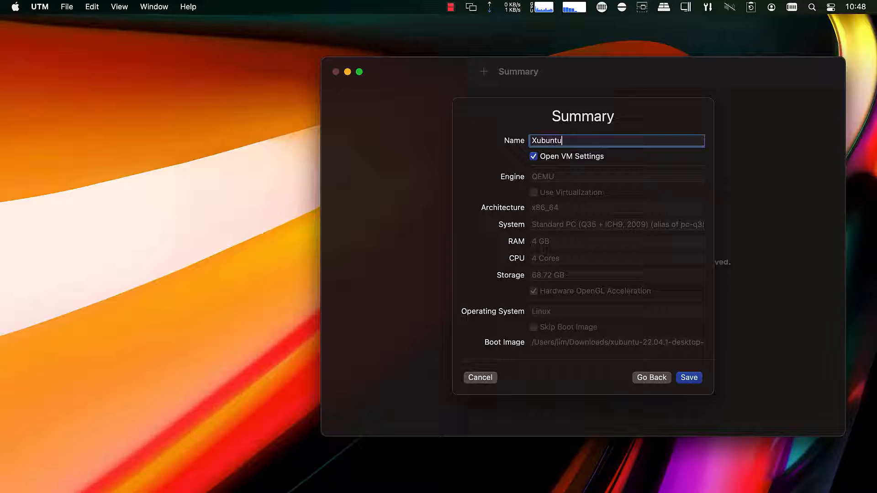
click(688, 377)
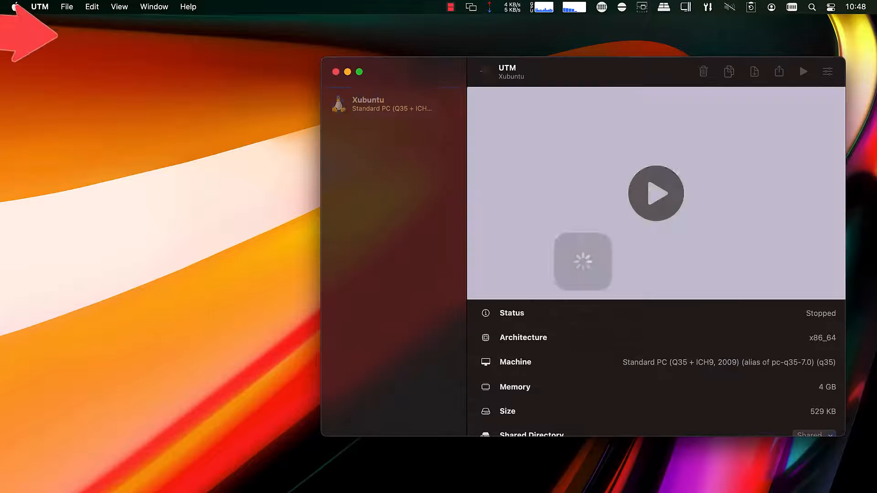
- Turn on Force Multicore under System and toggle the QEMU Balloon Device tweak
click(827, 72)
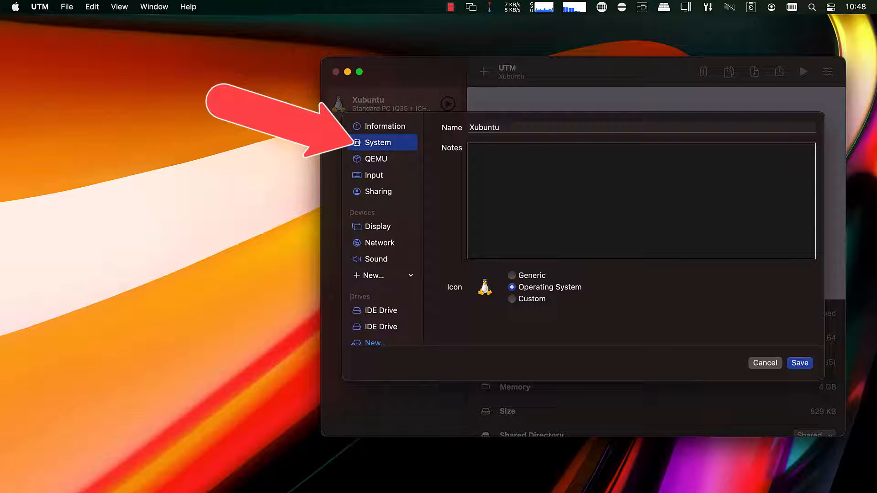
click(378, 143)
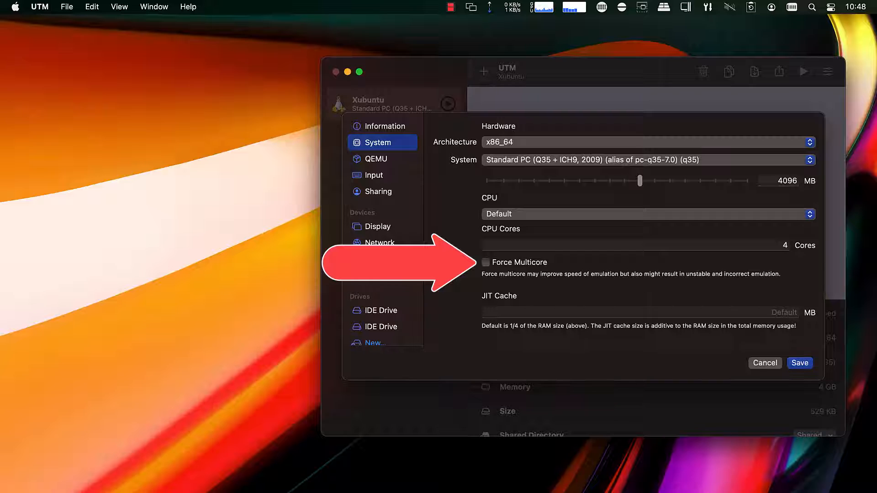
click(486, 262)
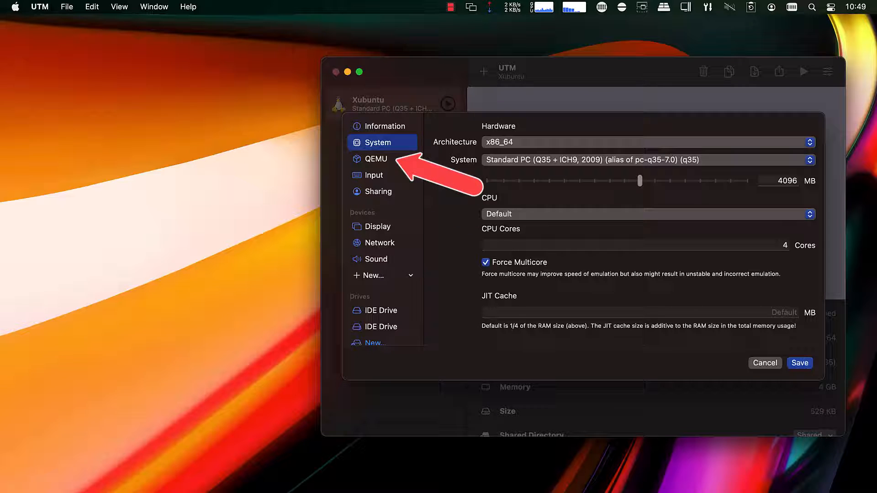
click(376, 158)
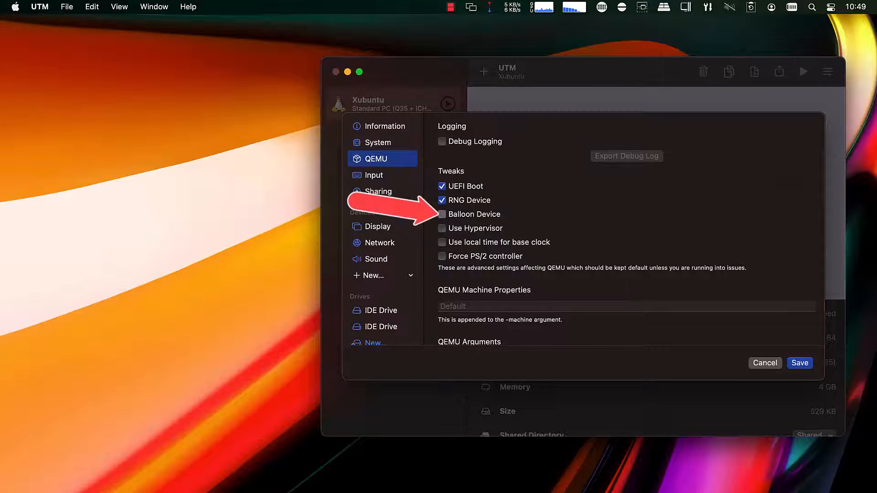
click(442, 214)
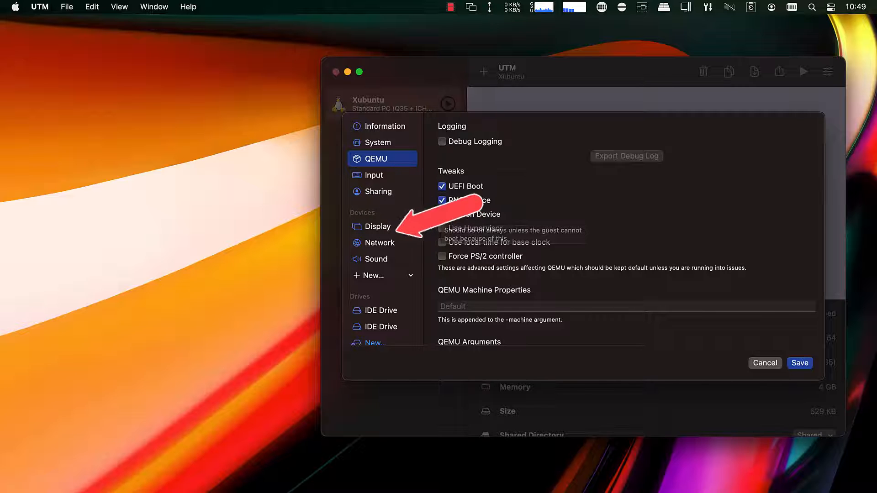
- Switch the emulated display card to virtio-vga-gl (GPU Supported) and save the settings
click(378, 226)
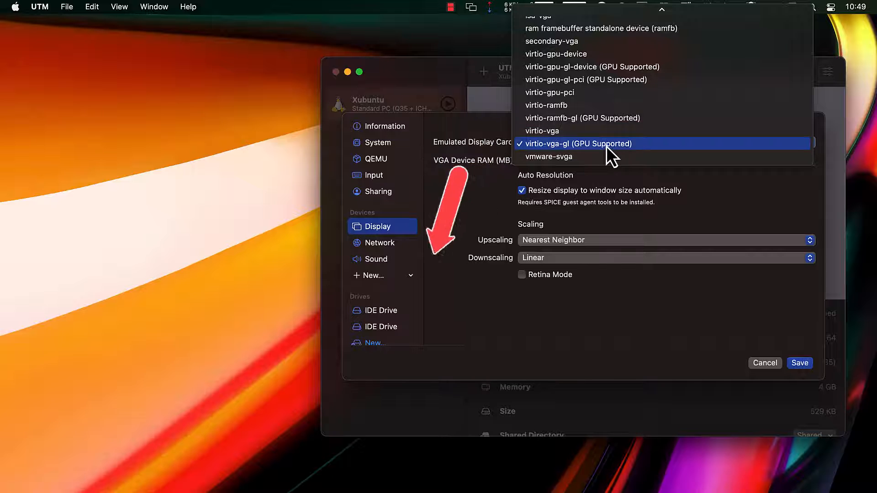
click(577, 144)
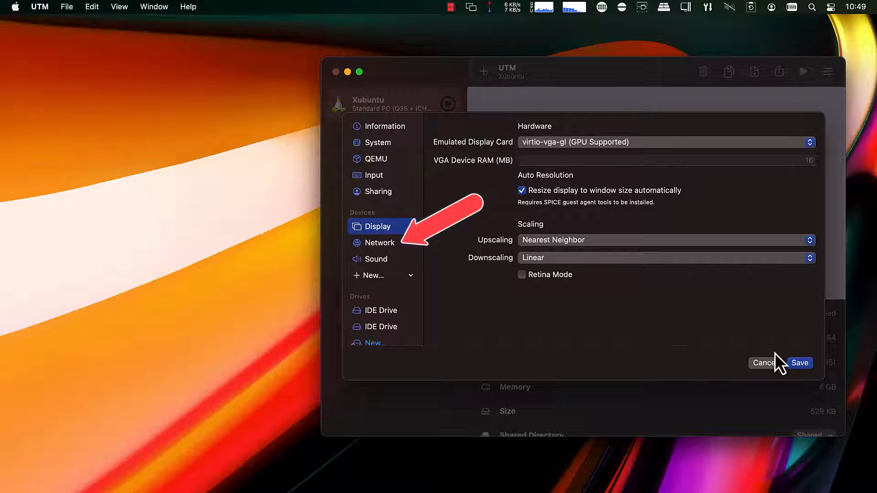
click(383, 126)
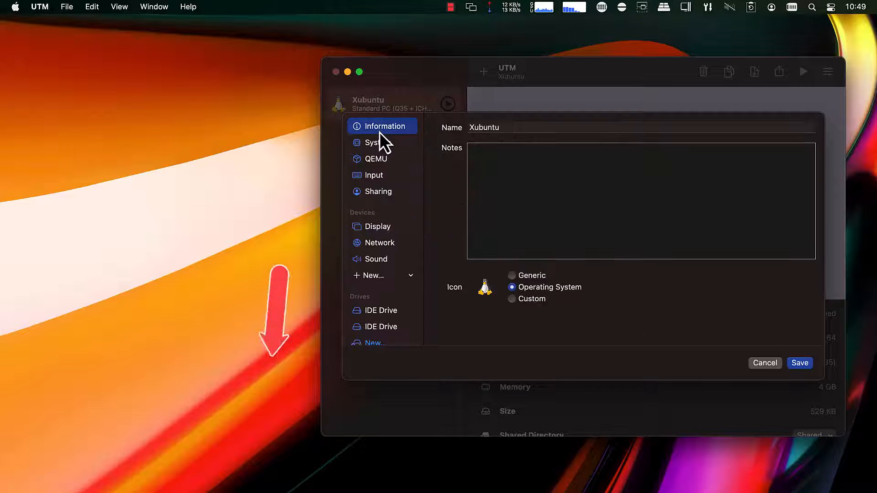
click(799, 362)
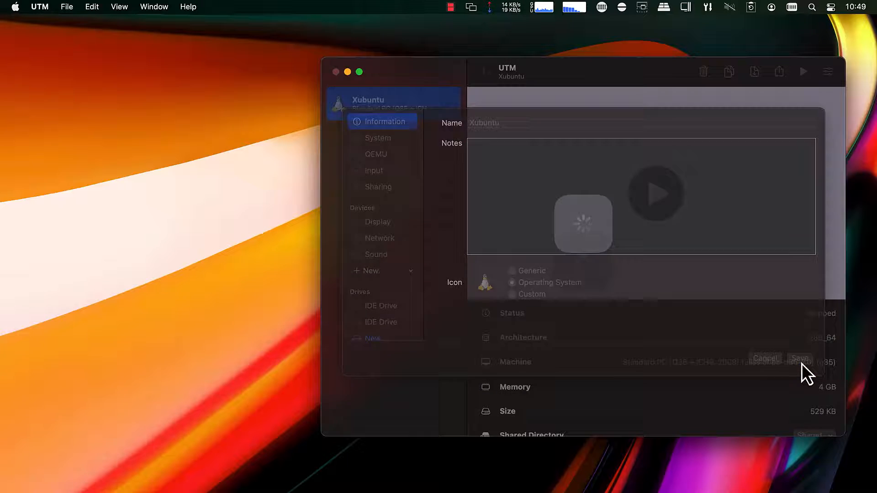
- Start the Xubuntu VM and boot the Try or Install Xubuntu entry
click(799, 358)
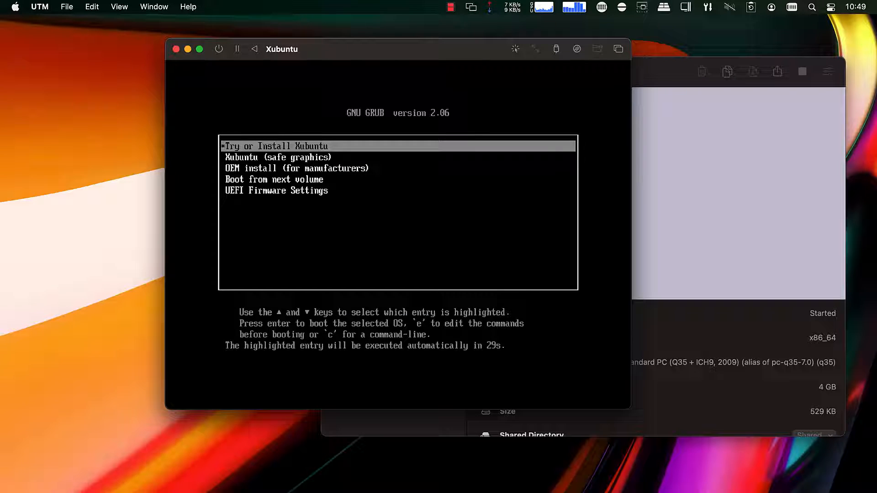
key(Return)
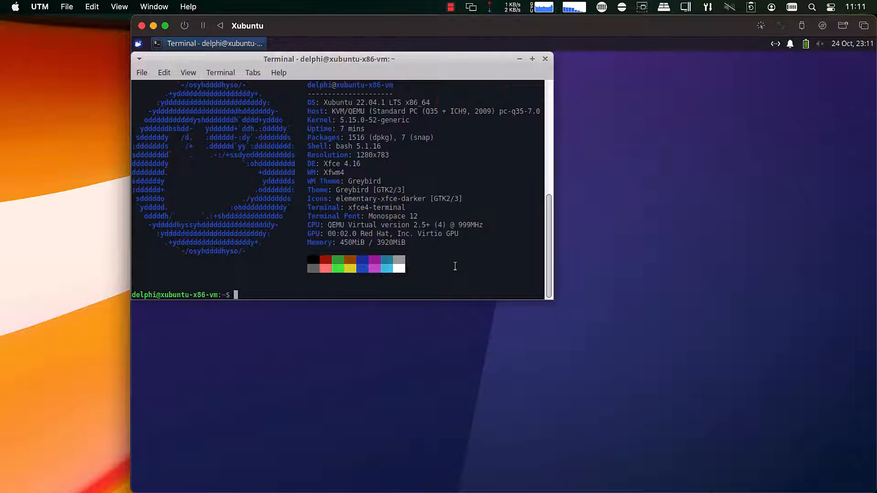
- Run ./pa22.sh to start PAServer without a password and display its server info
text(./)
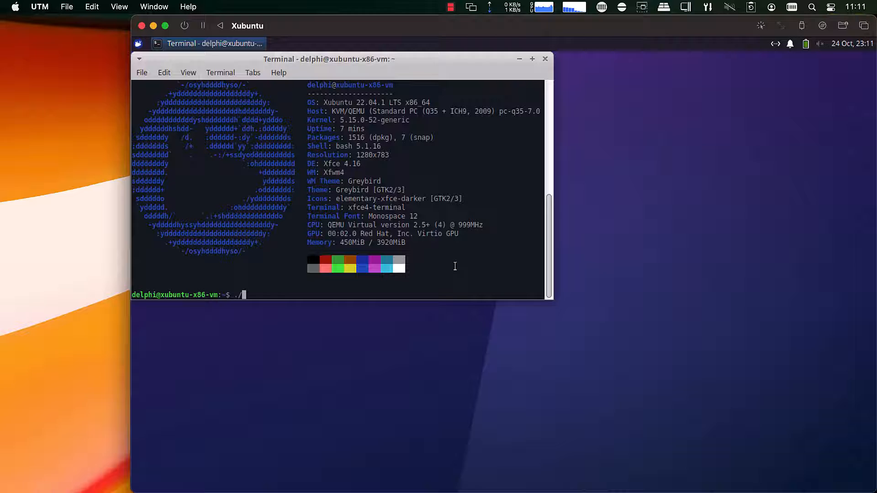
text(pa22.sh)
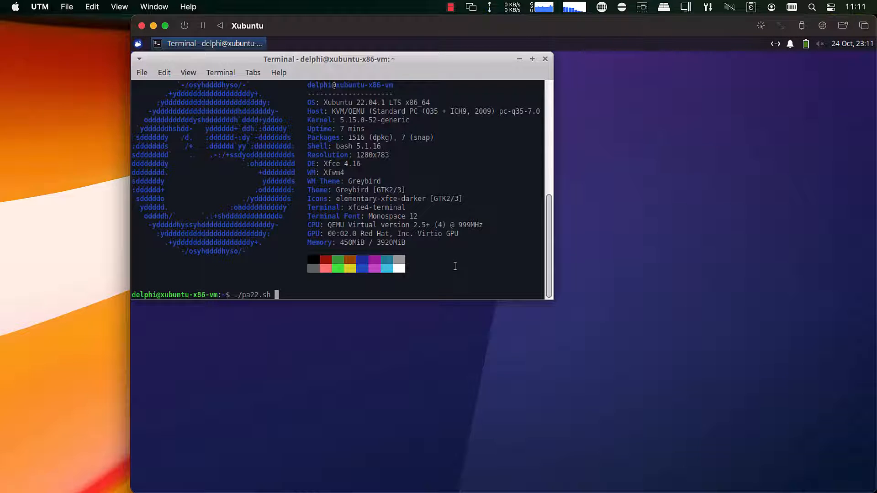
key(Return)
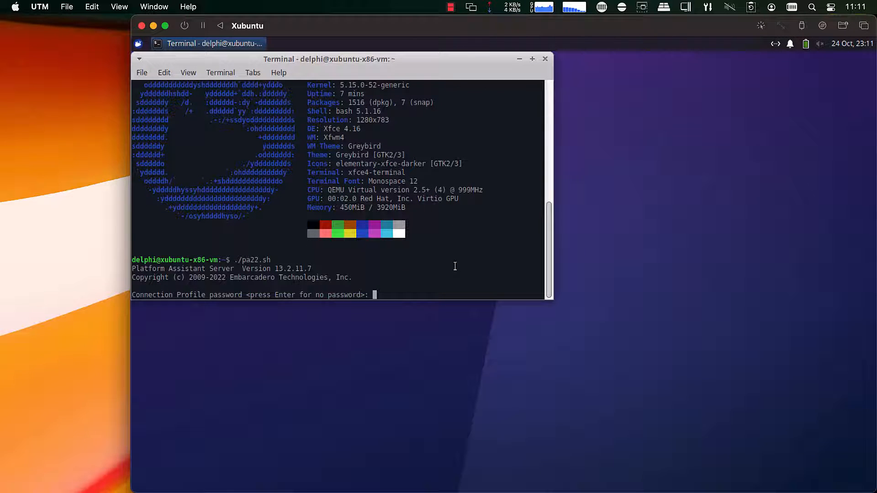
key(Return)
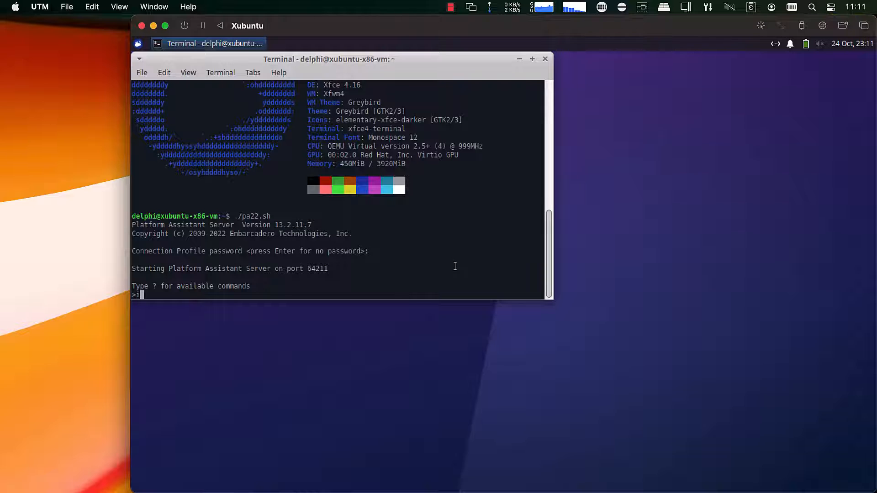
key(Return)
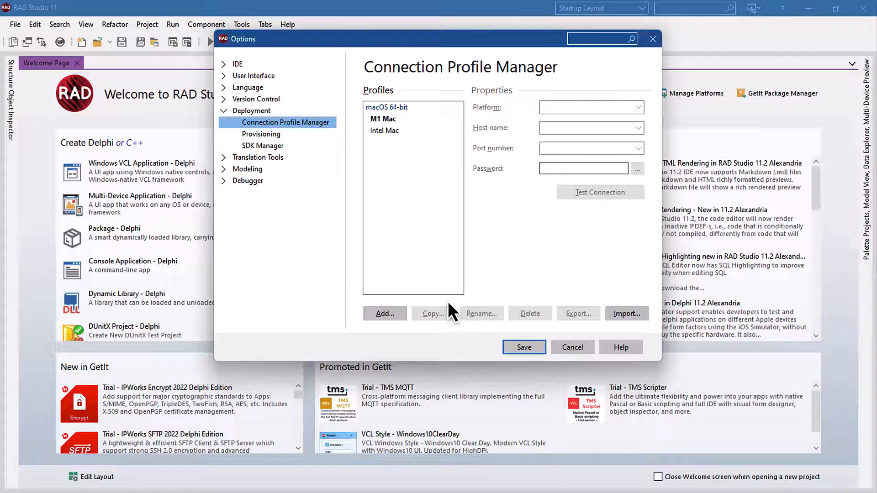
- Add a new connection profile named Xubuntu VM
click(384, 313)
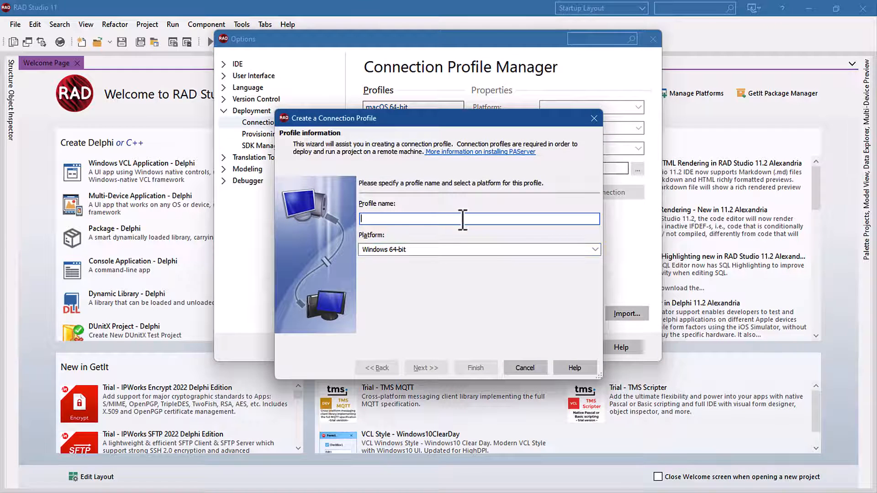
text(x)
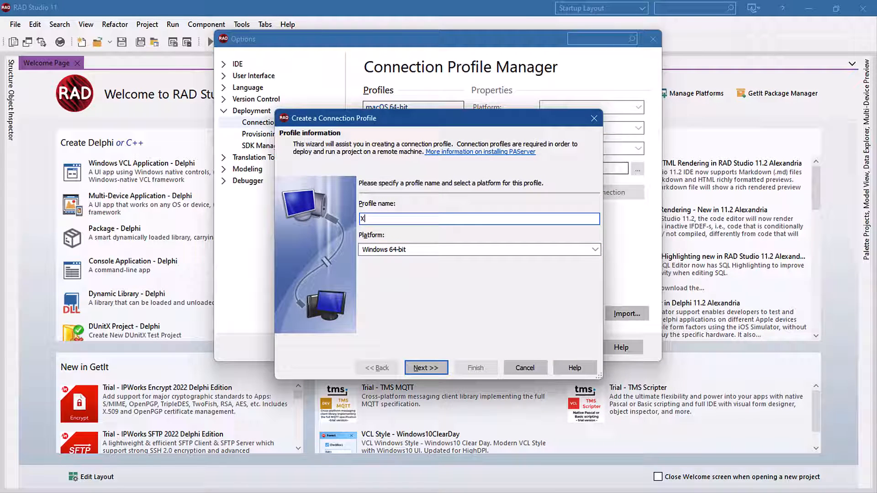
text(Xubun)
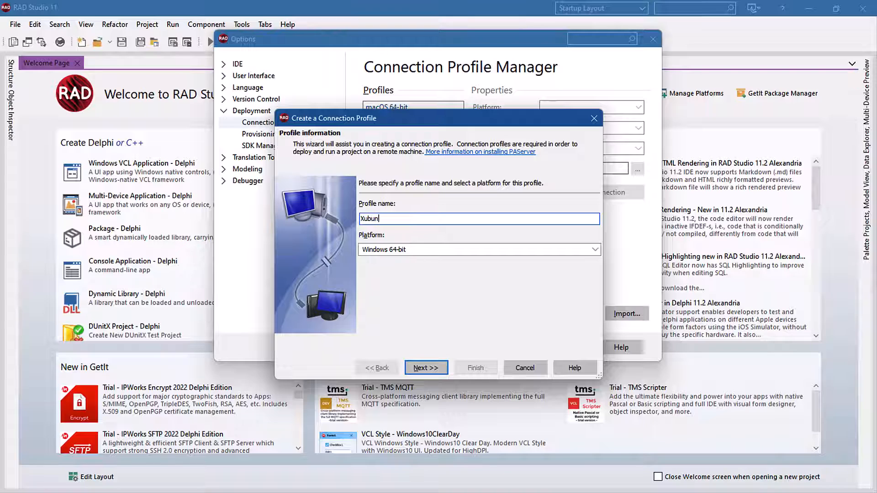
text(tu)
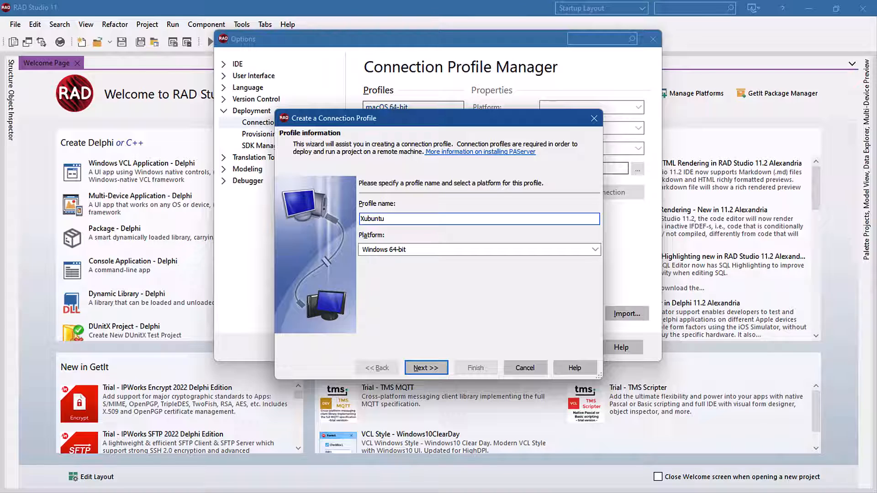
text(VM)
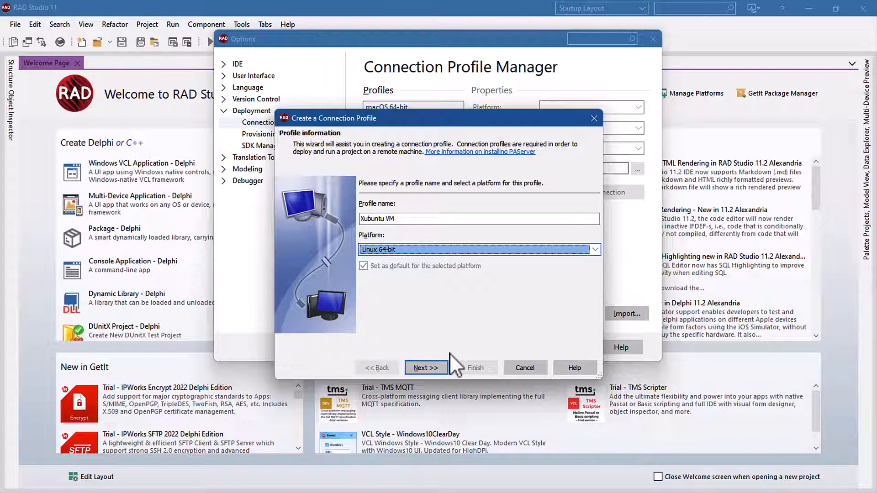
- Point the profile at 192.168.1.27 and confirm the test connection succeeds
click(426, 368)
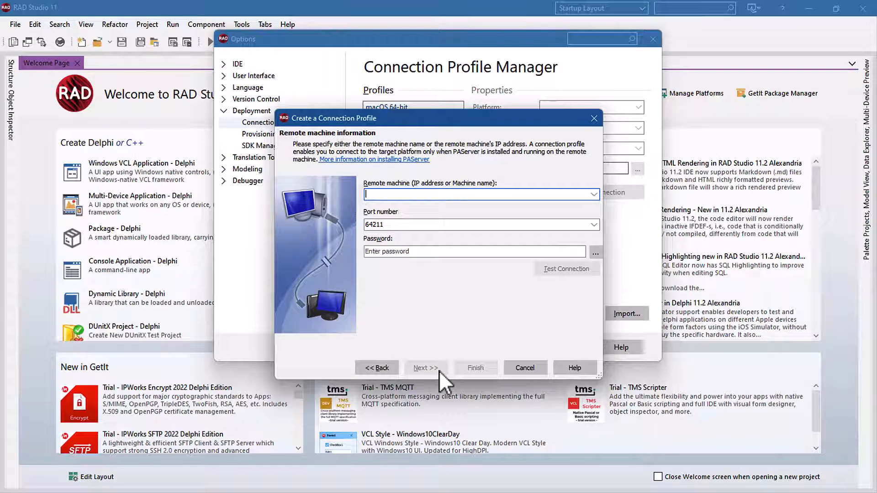
text(192.168.1.27)
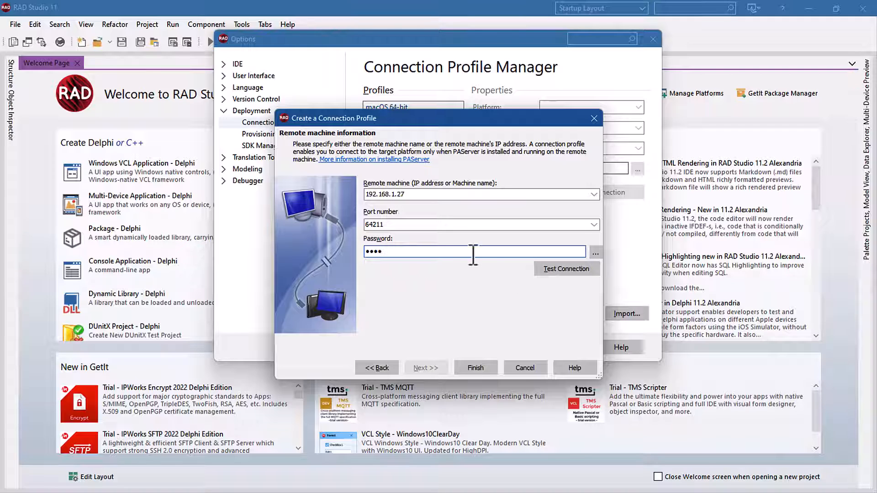
click(566, 269)
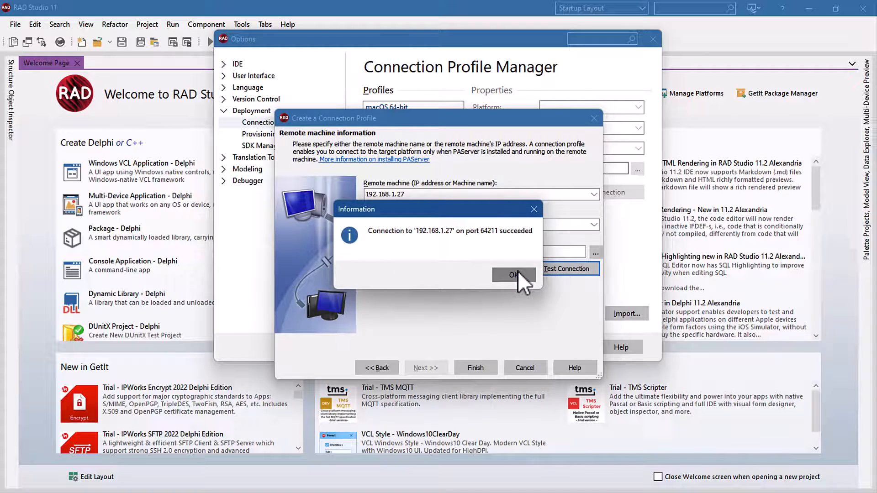
click(514, 274)
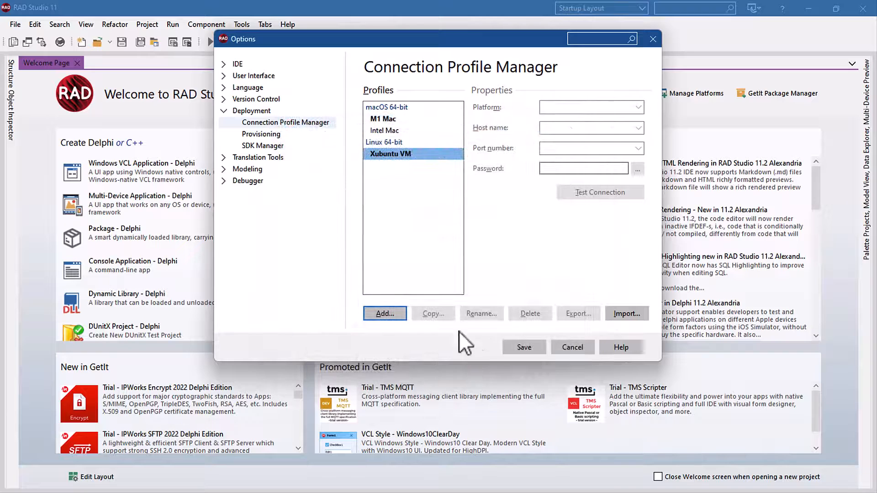
click(262, 146)
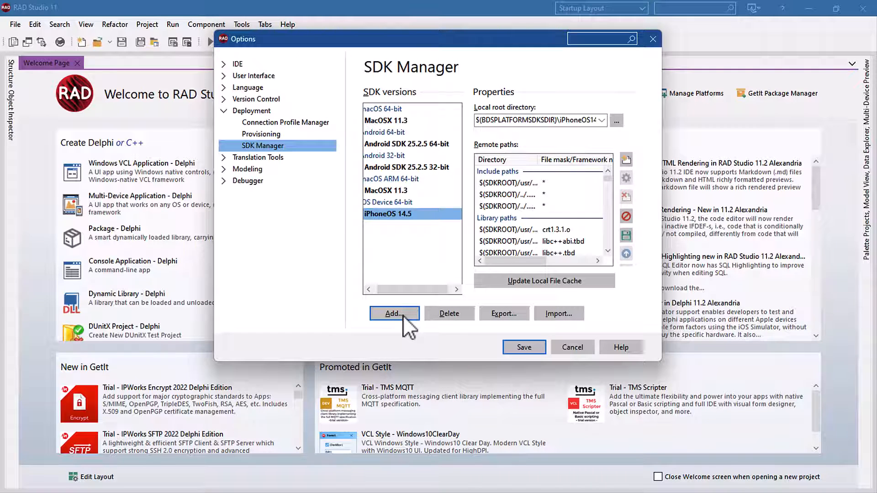
- Add the Linux 64-bit Ubuntu 22.04.1 LTS SDK, overwrite all cached files, and save
click(394, 313)
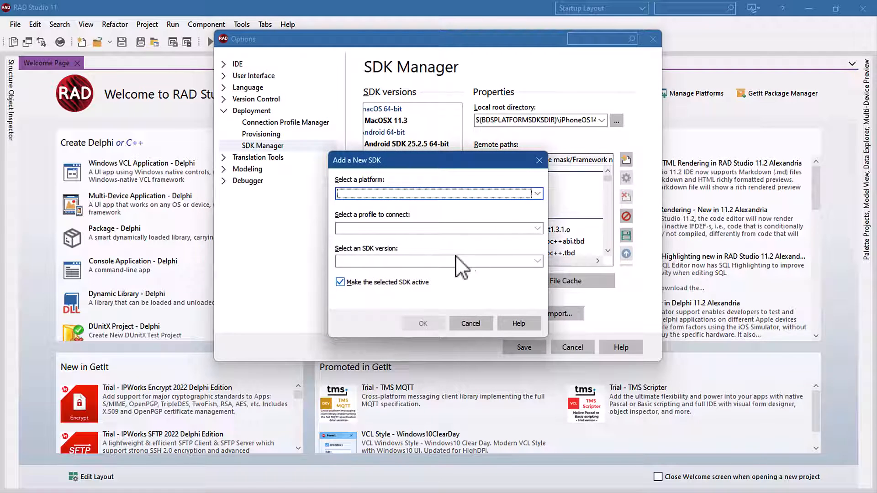
click(536, 193)
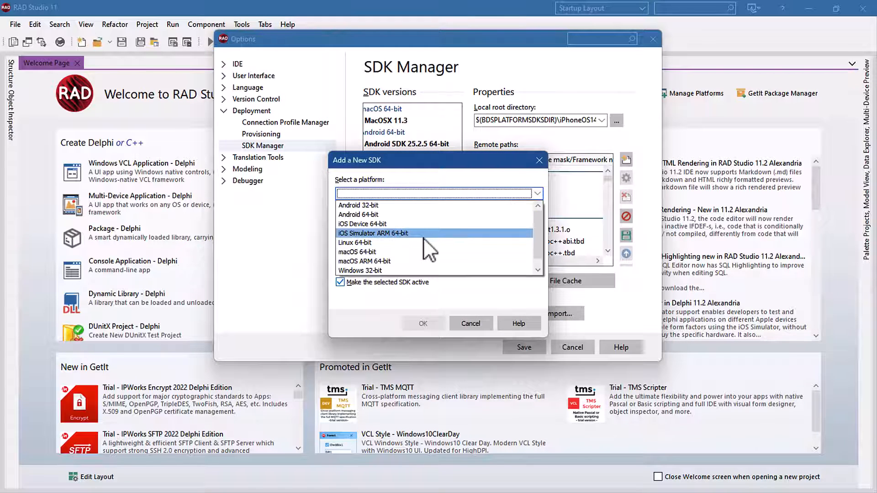
click(354, 242)
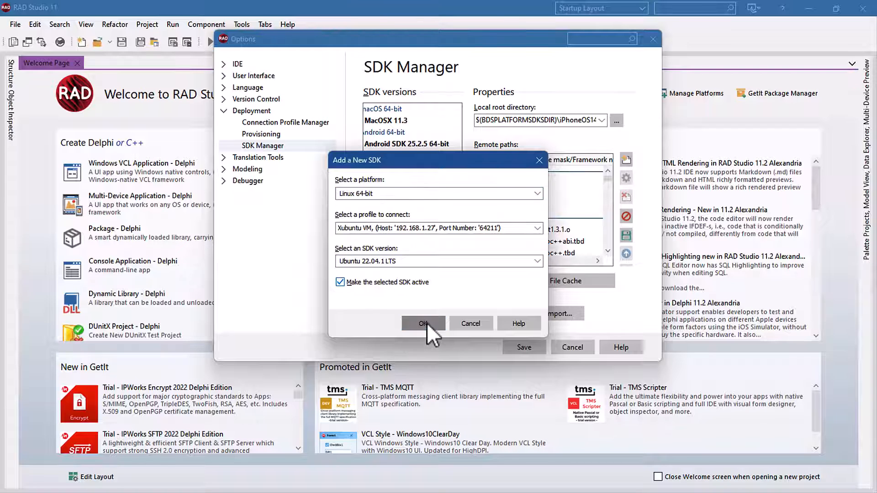
click(424, 324)
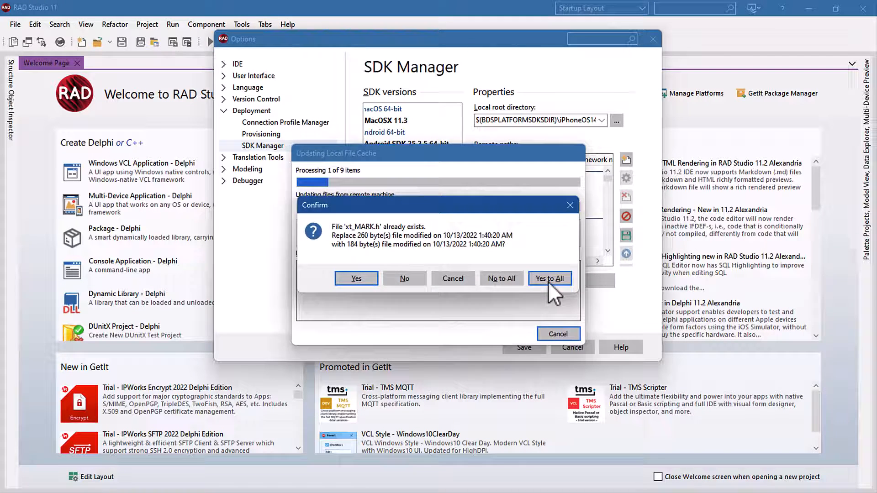
click(549, 278)
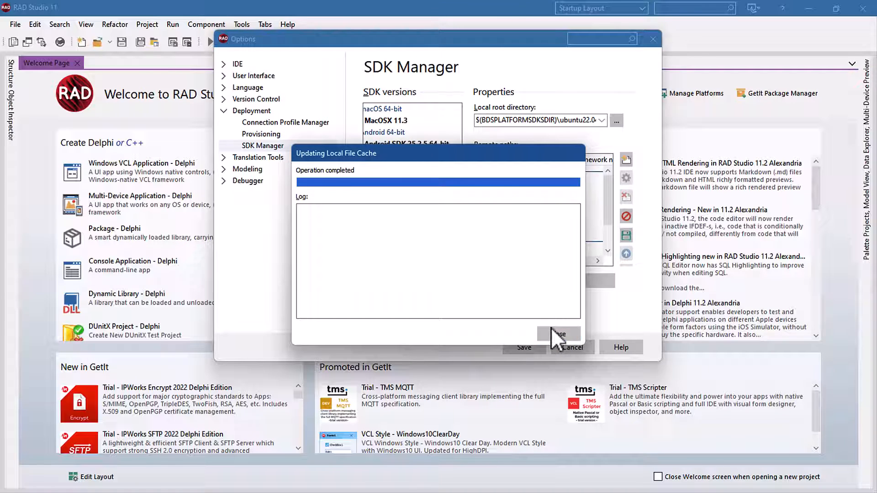
click(559, 334)
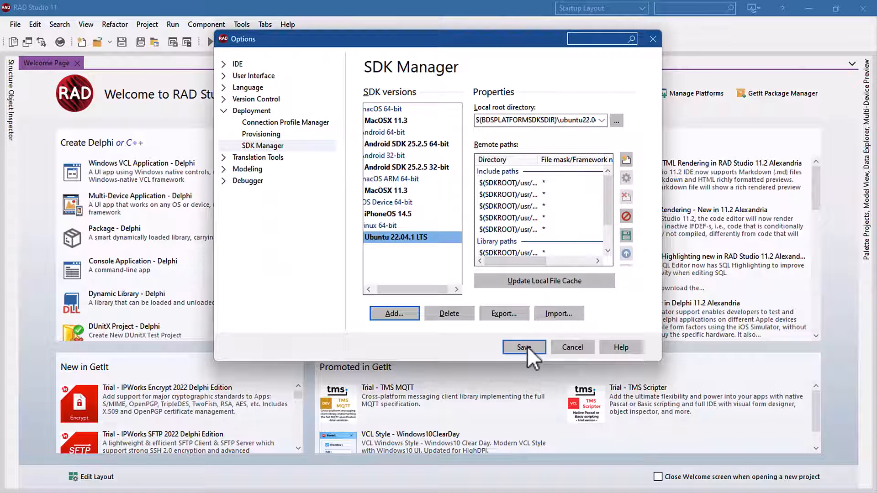
click(523, 347)
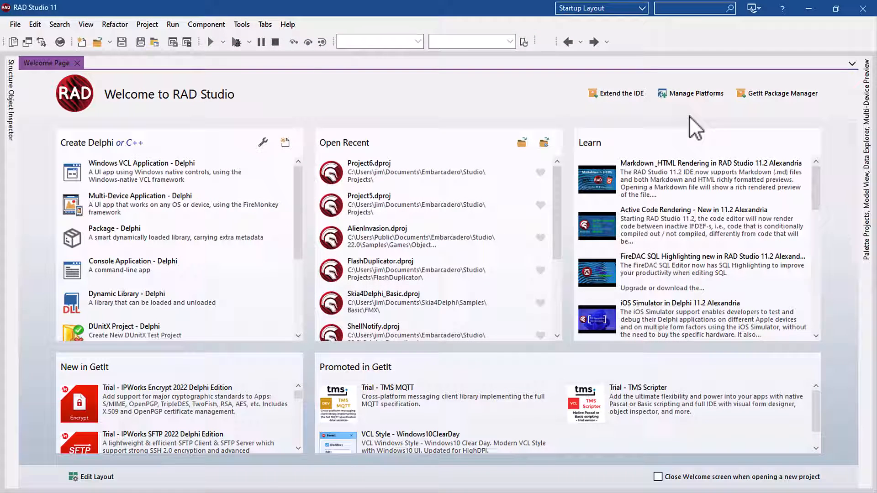
click(781, 92)
text(linux)
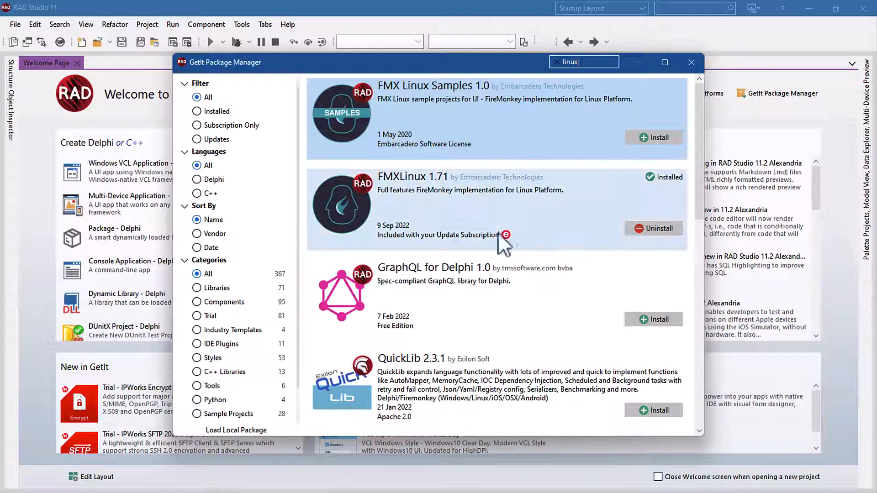
mouse_move(717, 78)
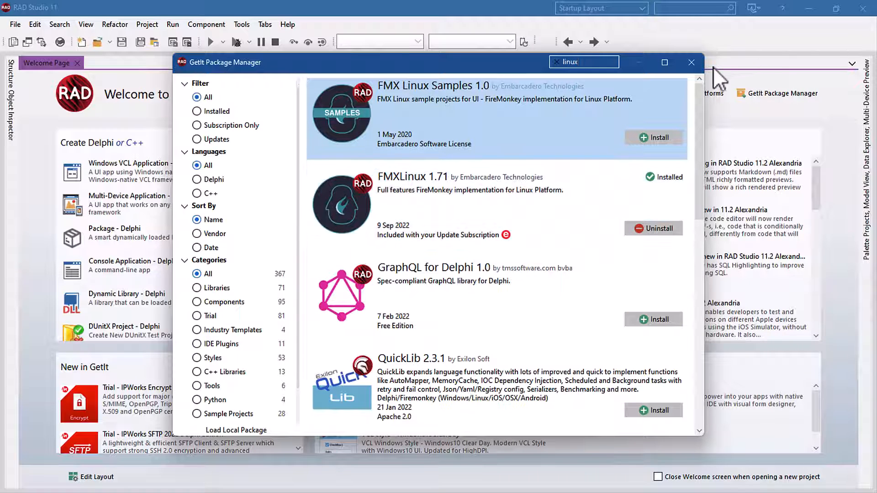
click(691, 62)
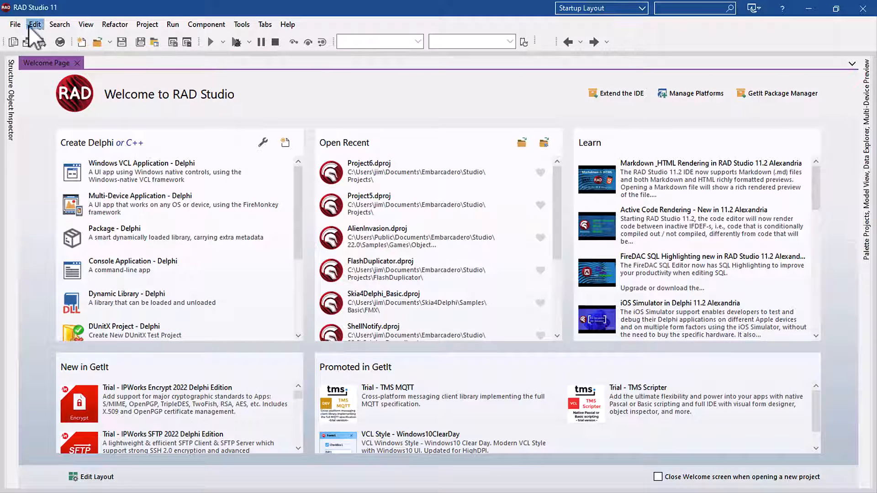
- Create Project7 from the Blank Application template and activate Linux 64-bit (Ubuntu 22.04.1 LTS)
click(15, 24)
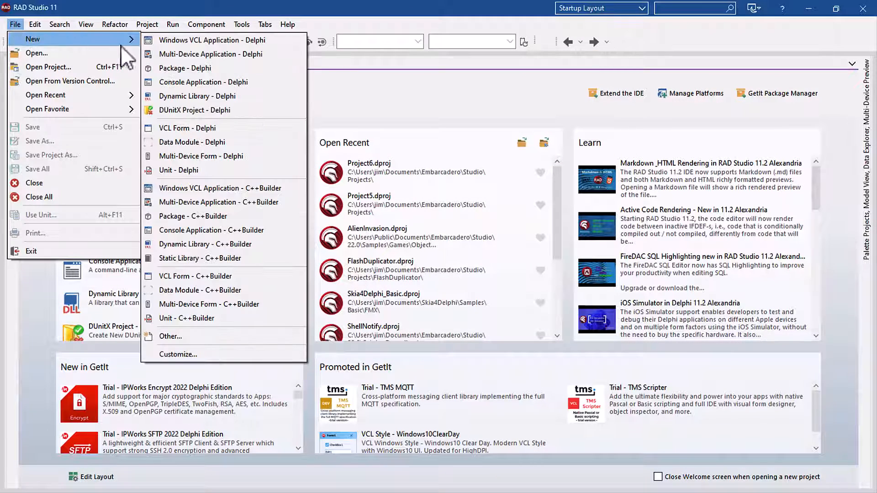
click(210, 54)
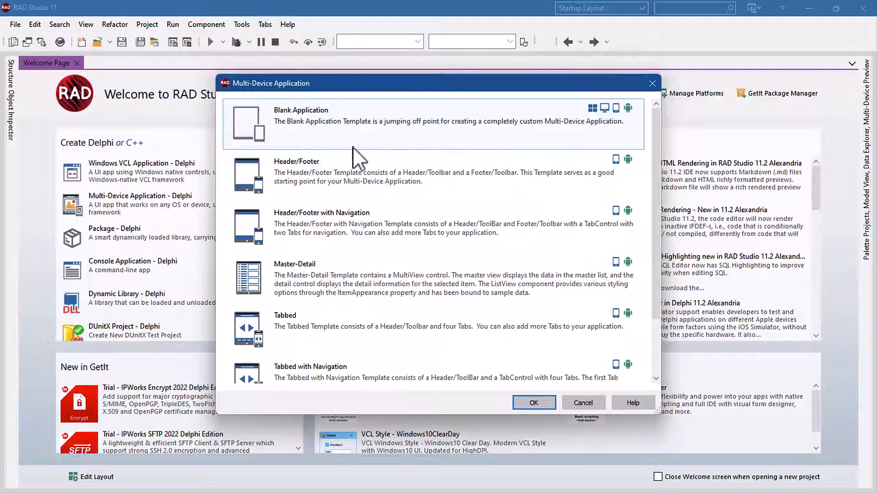
click(583, 403)
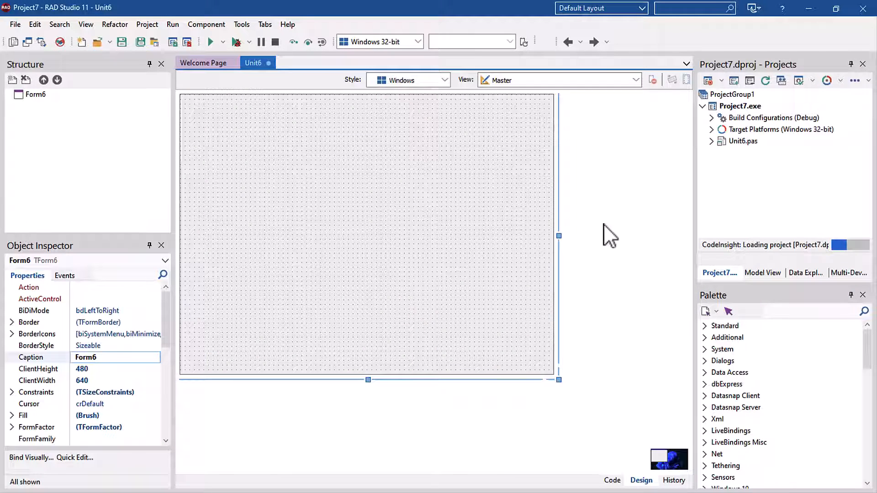
click(712, 129)
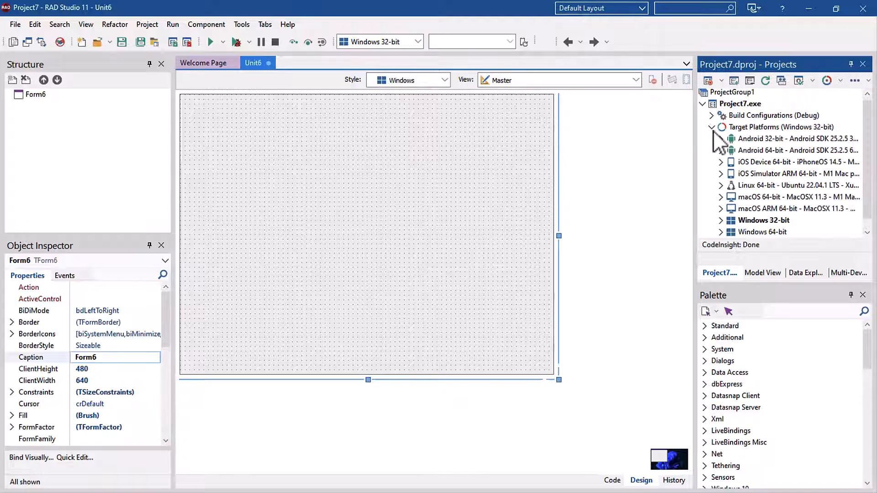
click(795, 185)
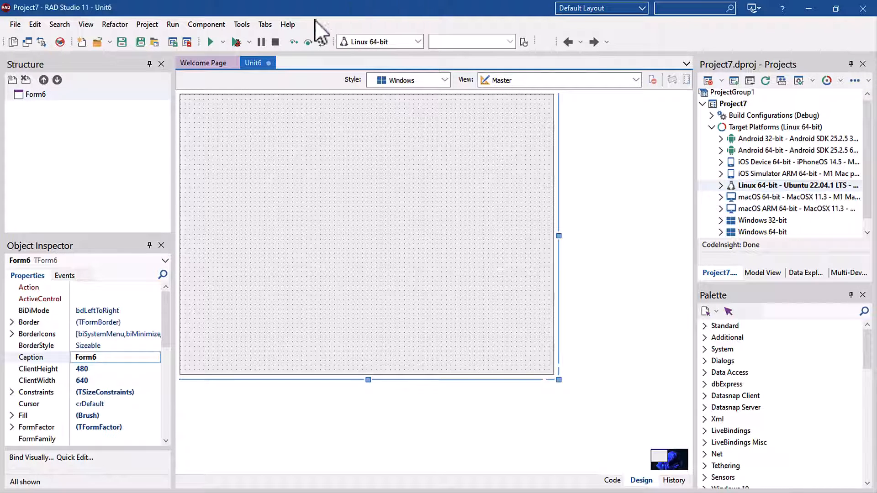
- Run Project7 on Linux 64-bit, saving Unit6 under its default name and deploying
click(121, 42)
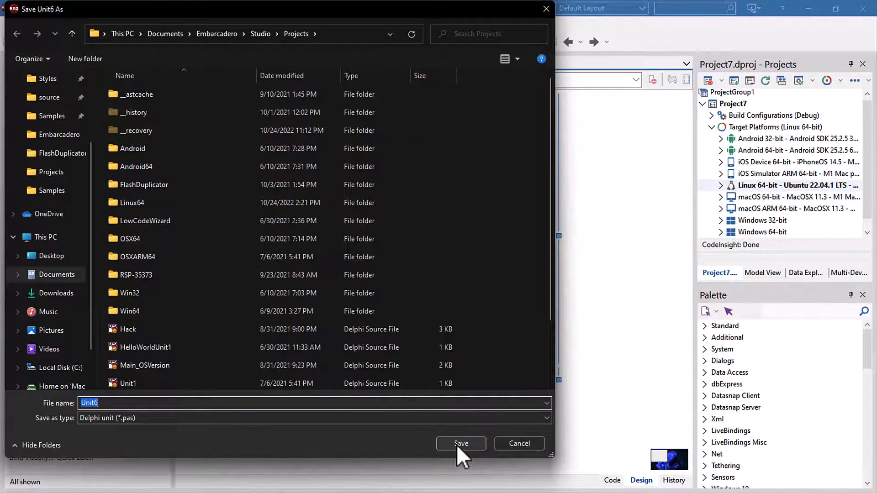
click(461, 443)
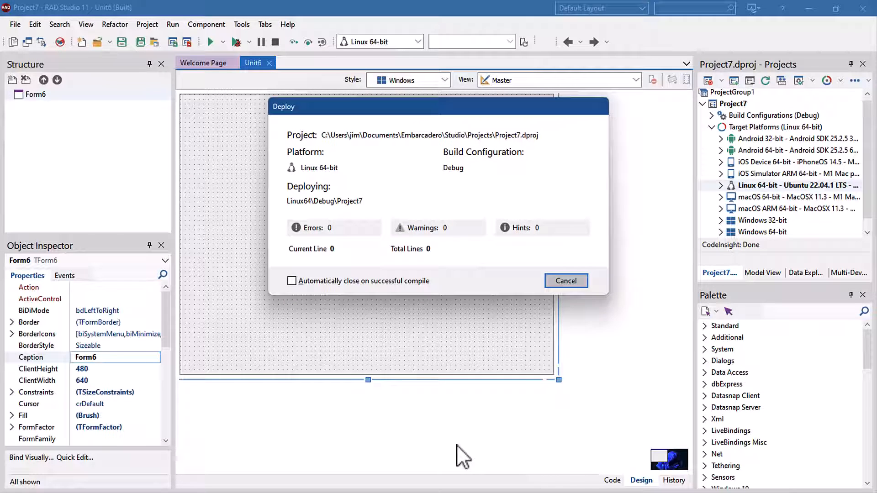
click(565, 280)
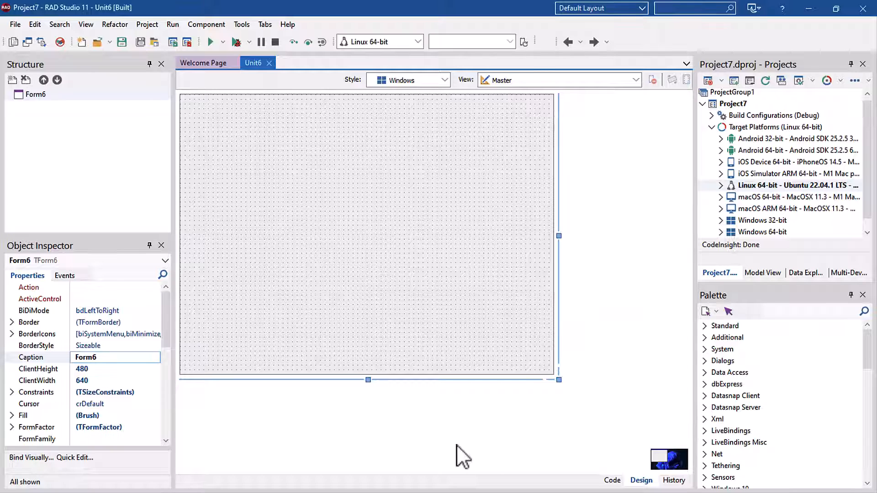
click(211, 42)
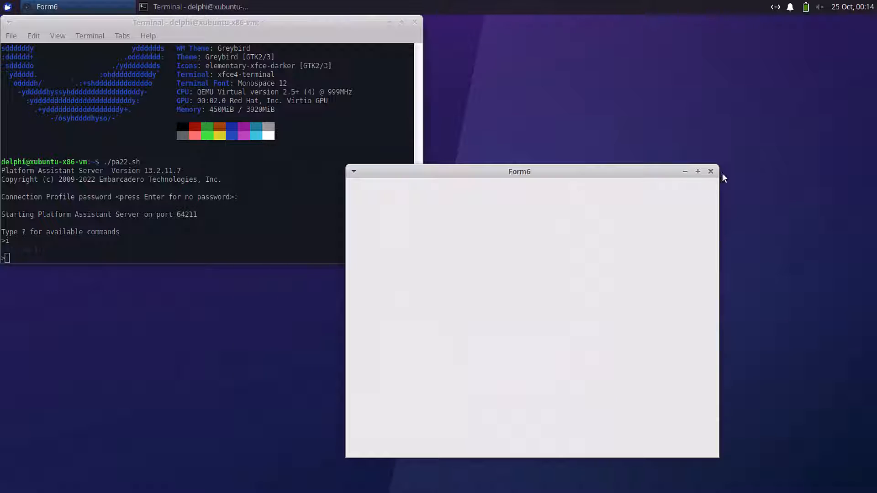
- Close the running blank Form6 window on the Xubuntu VM desktop
click(711, 172)
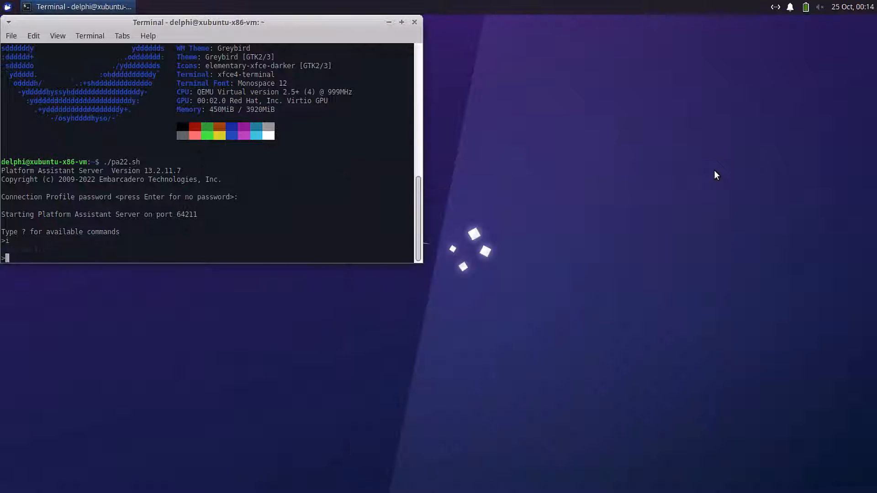